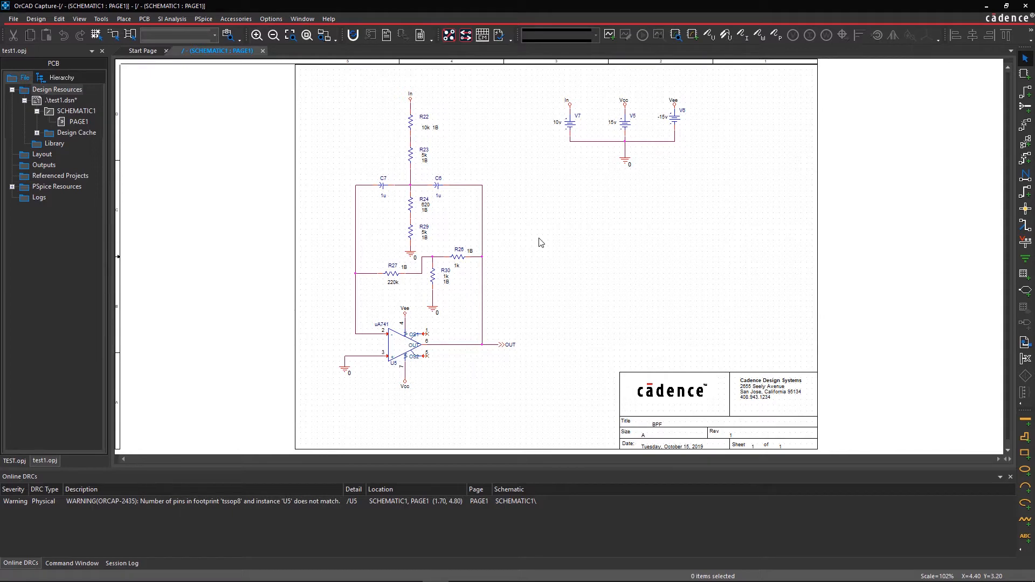
mouse_move(318, 117)
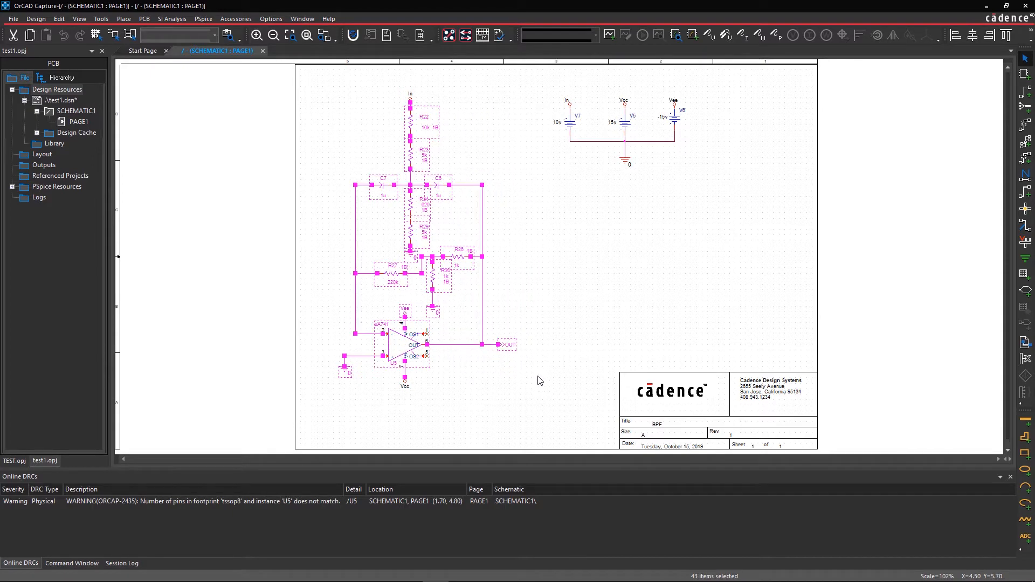
Bring up the context actions for all selected parts on the BPF schematic page
right_click(538, 380)
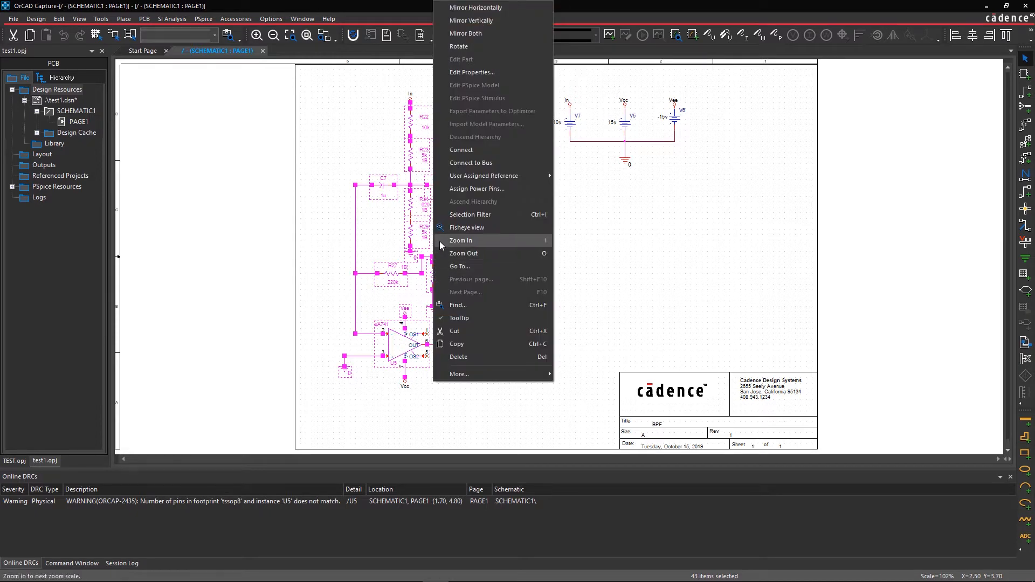
mouse_move(486, 72)
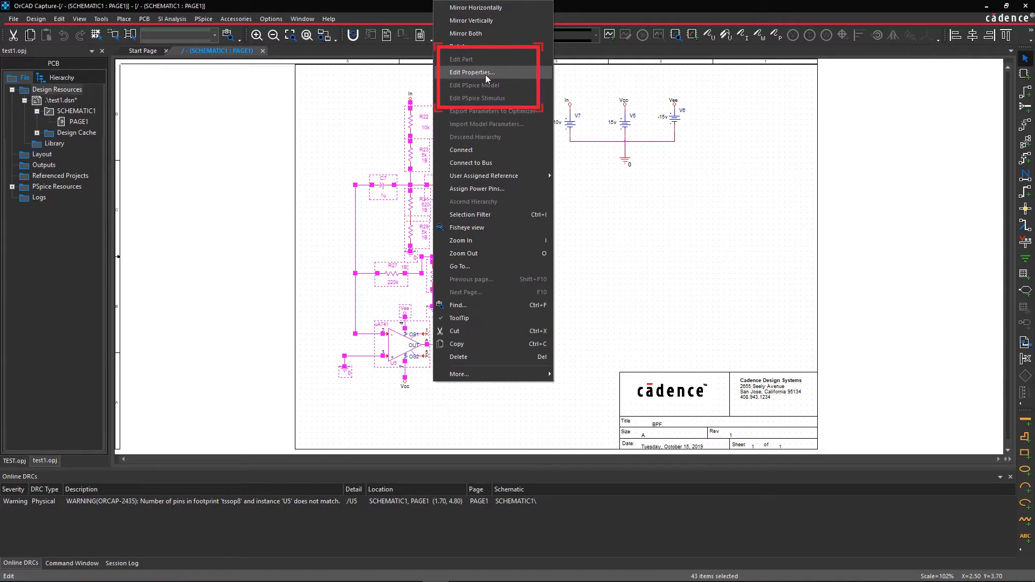
Edit the selected parts' properties and start defining a new property for them
click(472, 72)
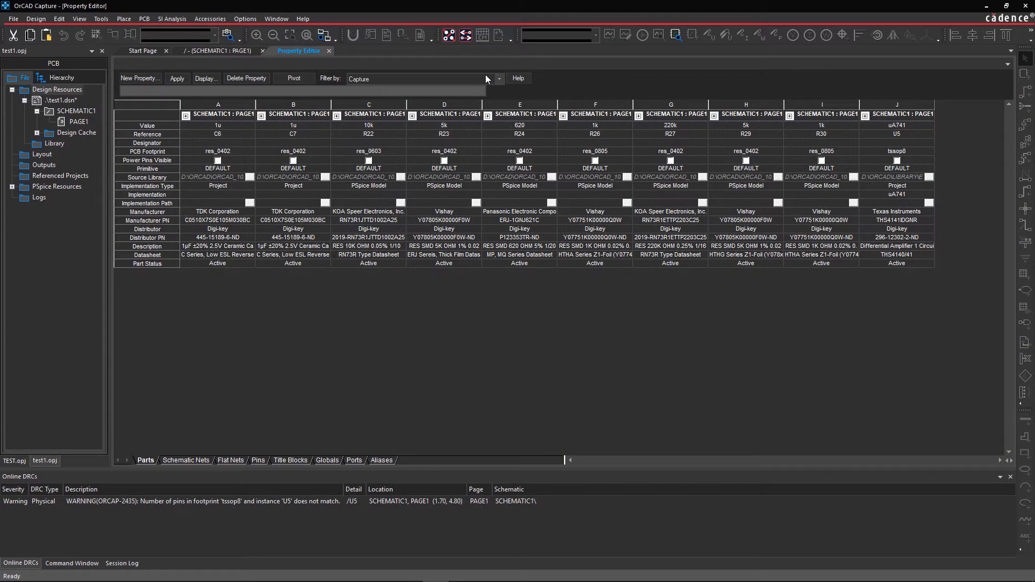
mouse_move(330, 72)
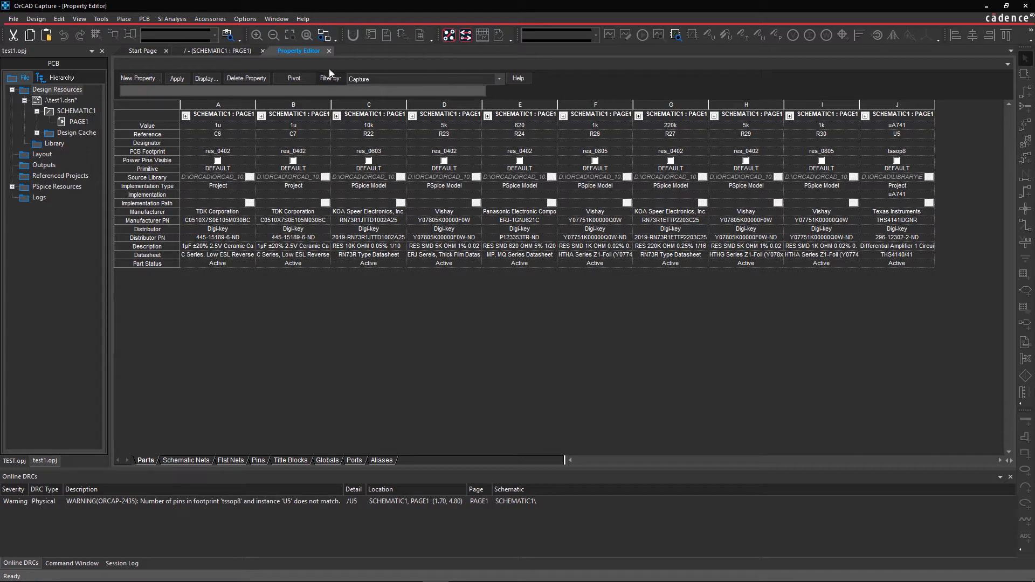
click(139, 78)
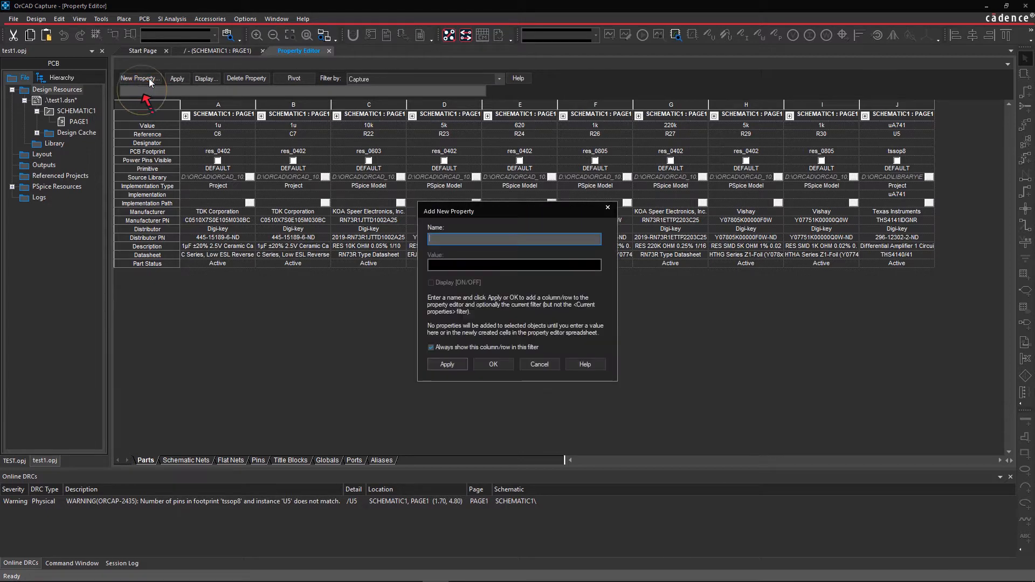
mouse_move(246, 132)
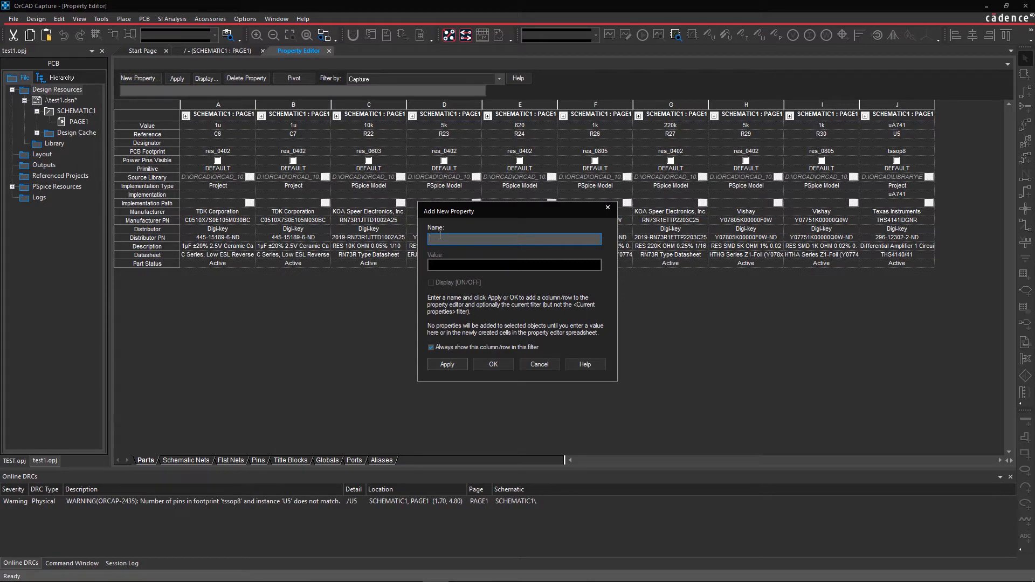
Add the Unit Price property and enter prices per part, starting with .59 for C6
text(Unit Price)
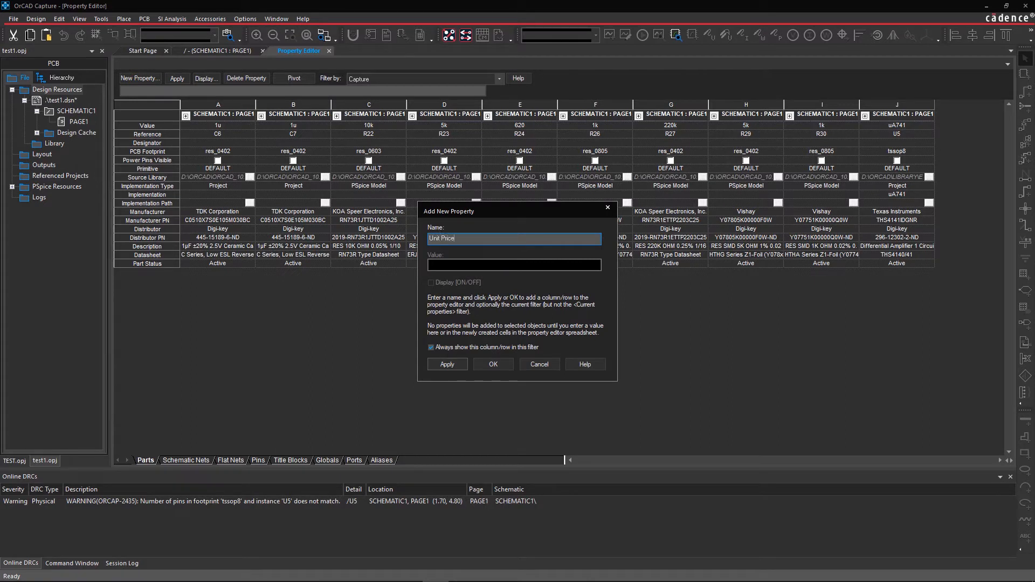
click(492, 363)
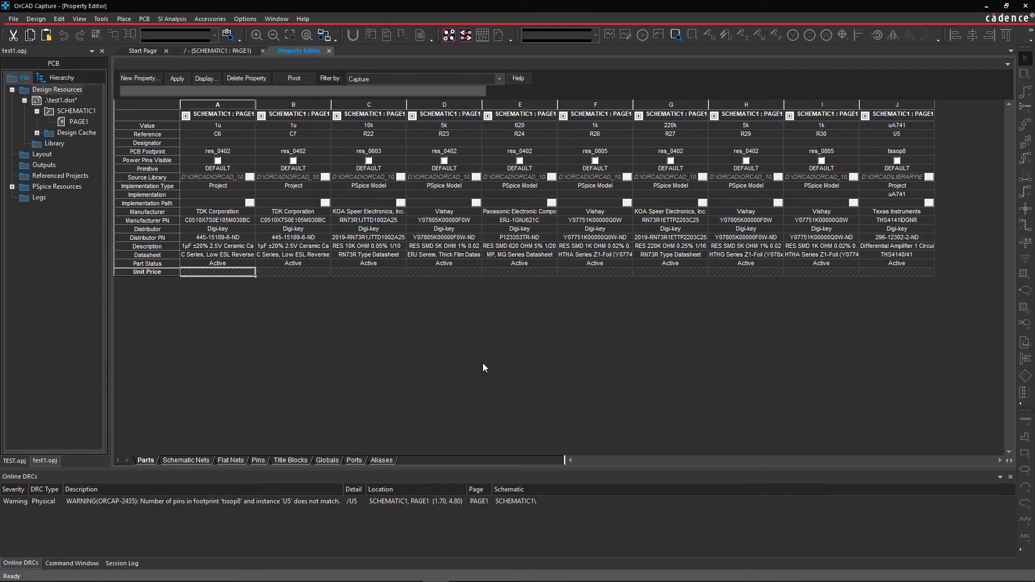
mouse_move(306, 302)
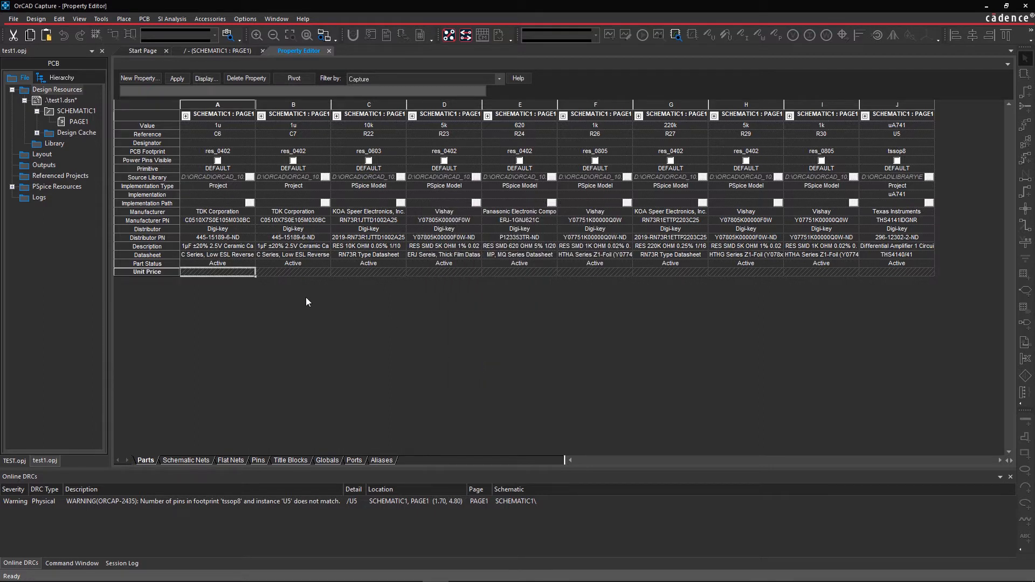
text(59)
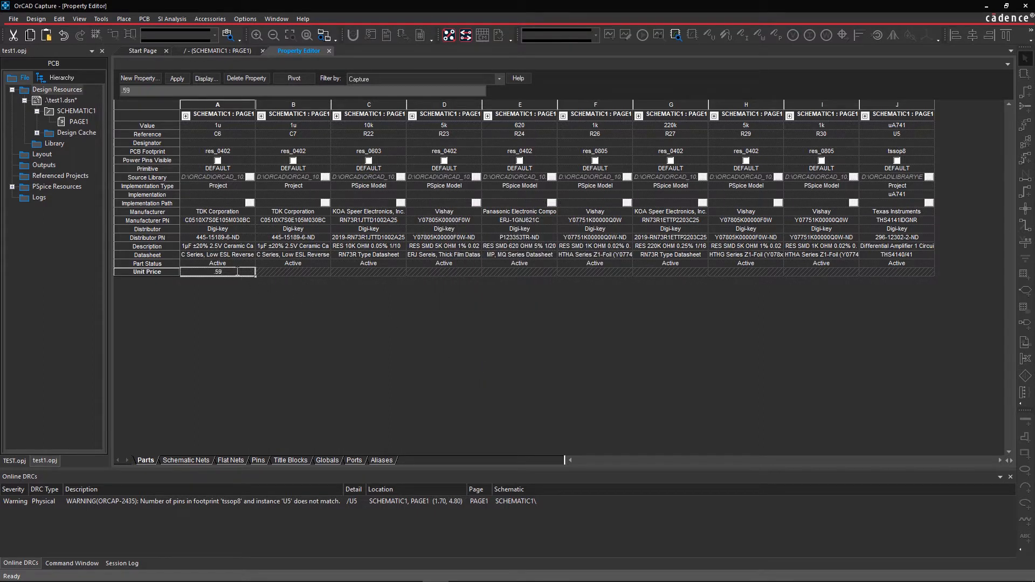
click(444, 272)
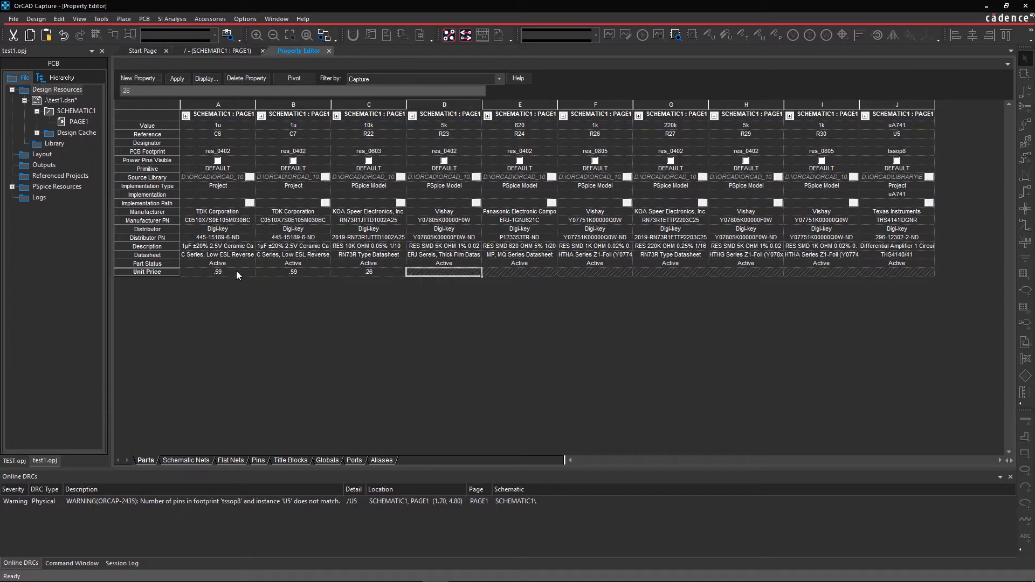
click(519, 272)
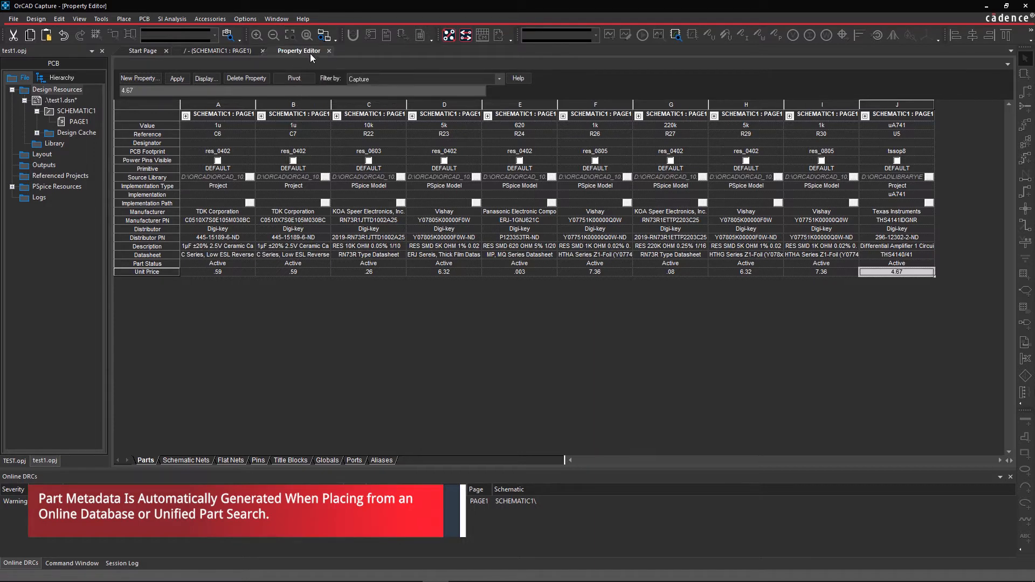
Close the Property Editor and select the test1.dsn design in the project tree
right_click(298, 51)
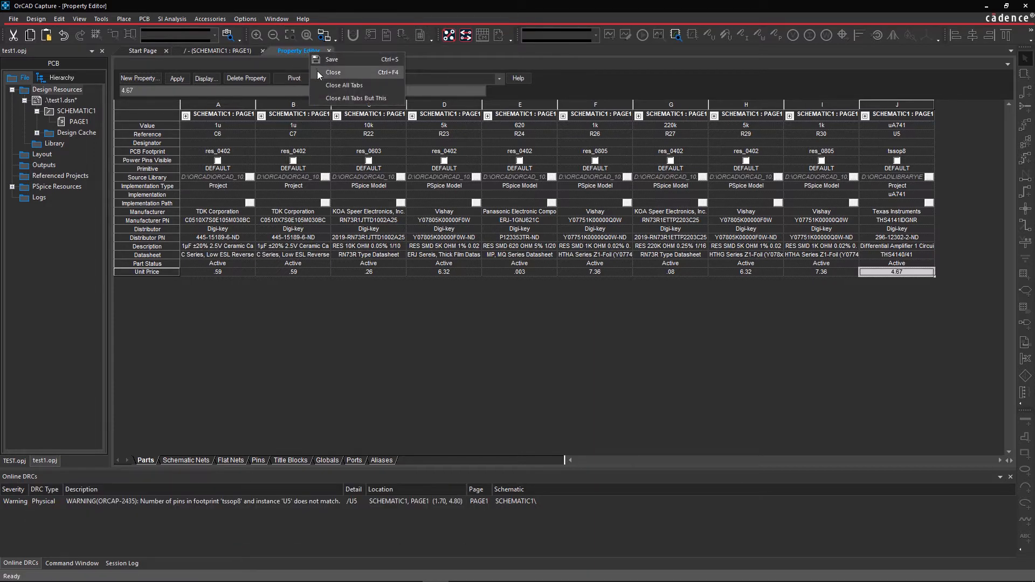
click(333, 72)
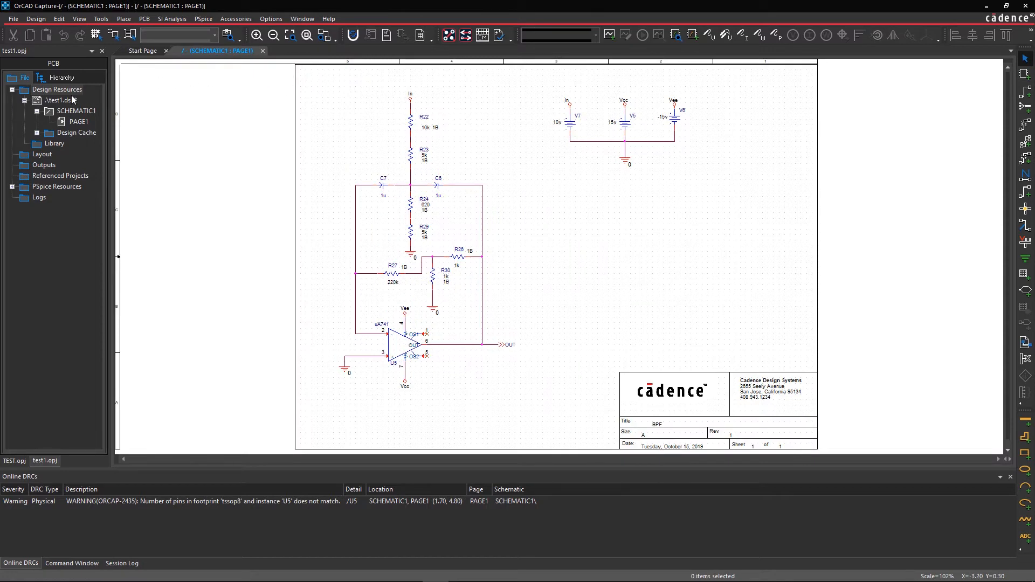
click(12, 18)
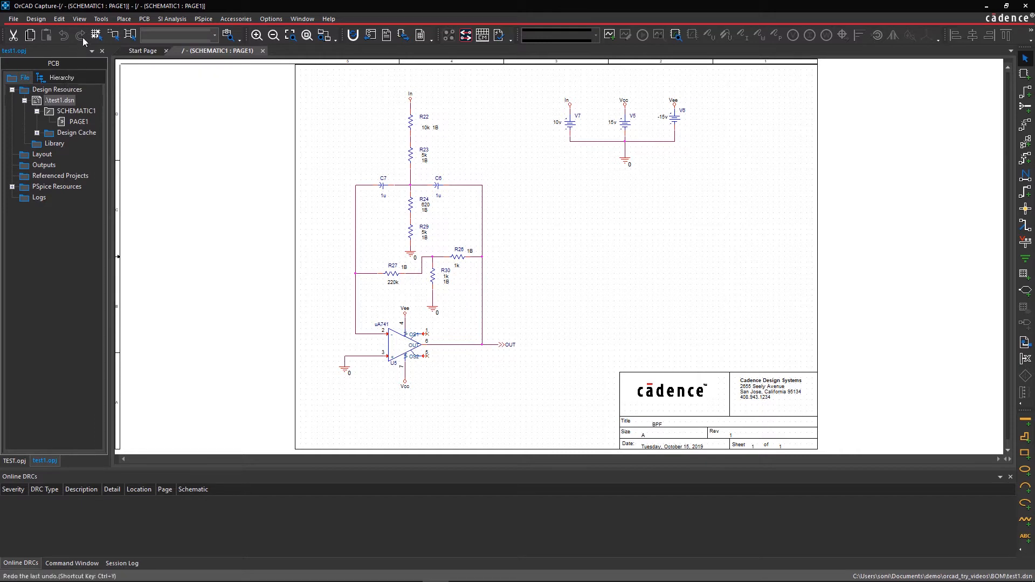
Append Manufacturer, Manufacturer PN and Distributor columns to the BOM header string
click(101, 19)
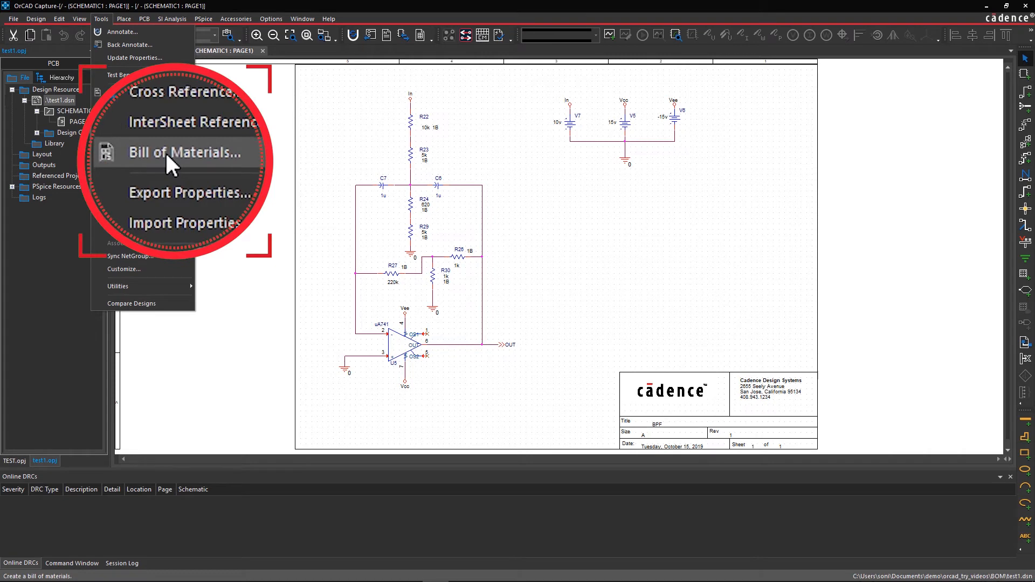
click(186, 152)
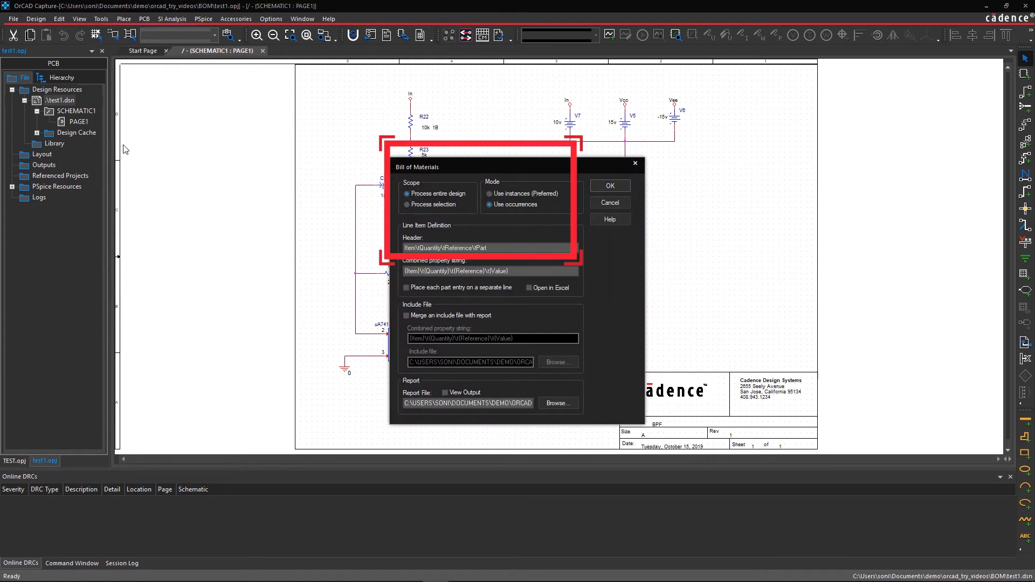
mouse_move(225, 168)
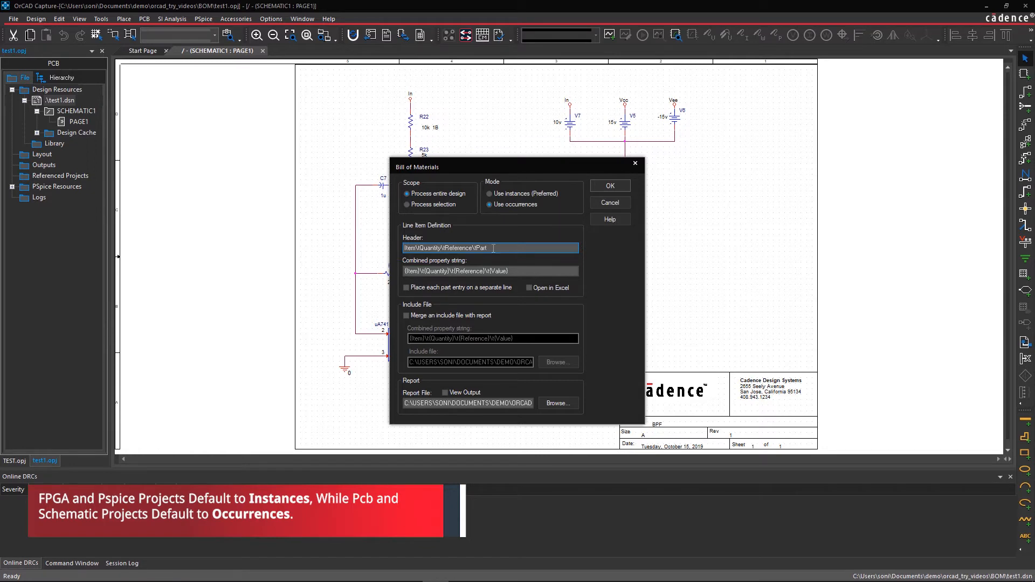
text(\tManufacturer\tManufacturer PN\tDistrib)
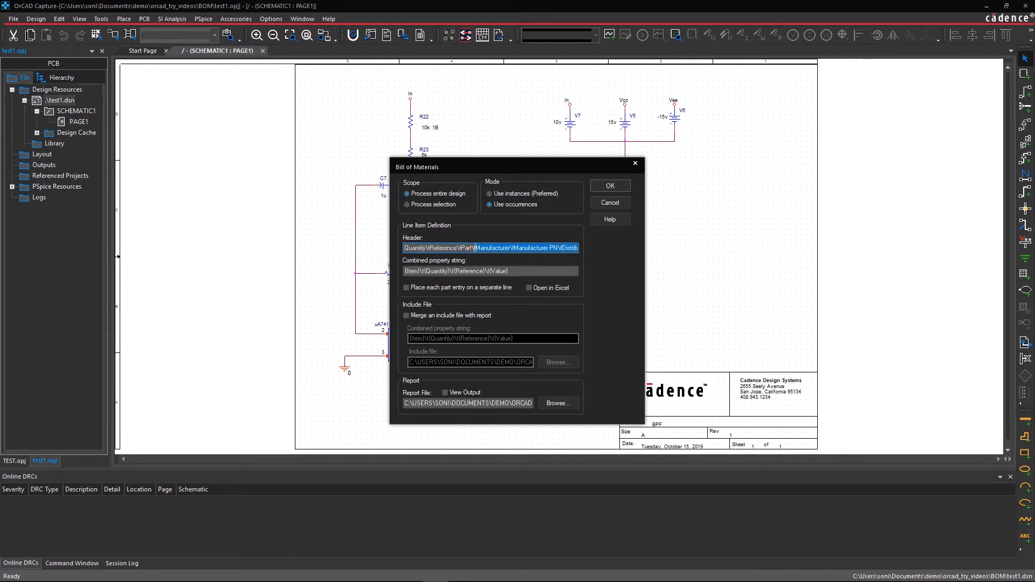
Match the Combined property string, set output TEST1.BOM opening in Excel, and generate the BOM
right_click(489, 248)
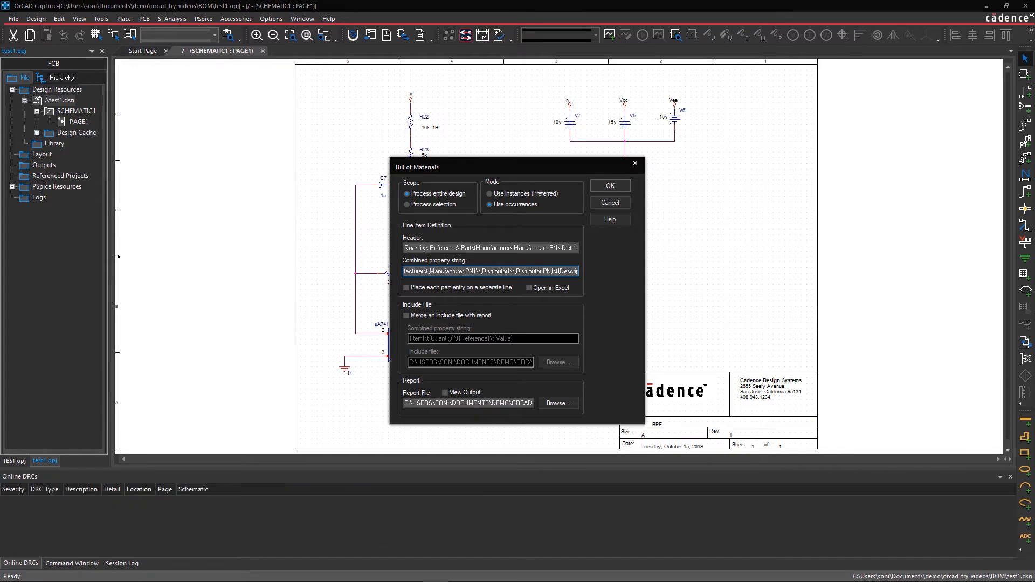
click(529, 287)
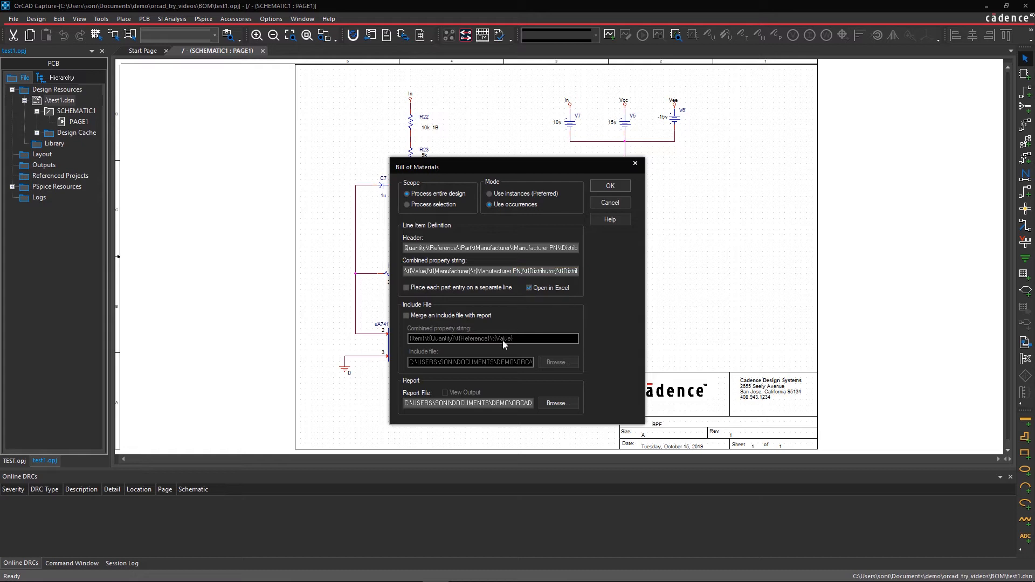
triple_click(467, 403)
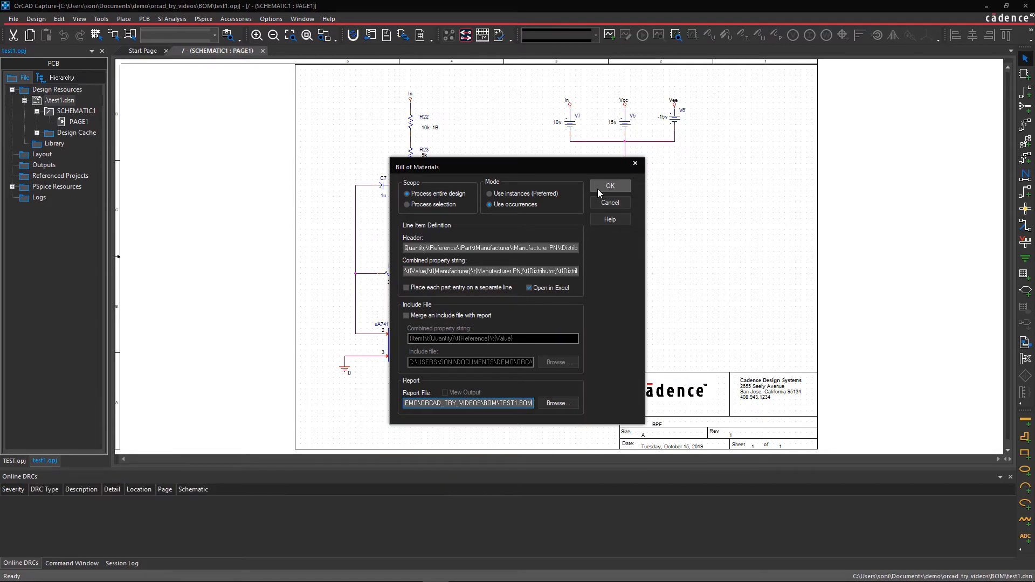
click(608, 185)
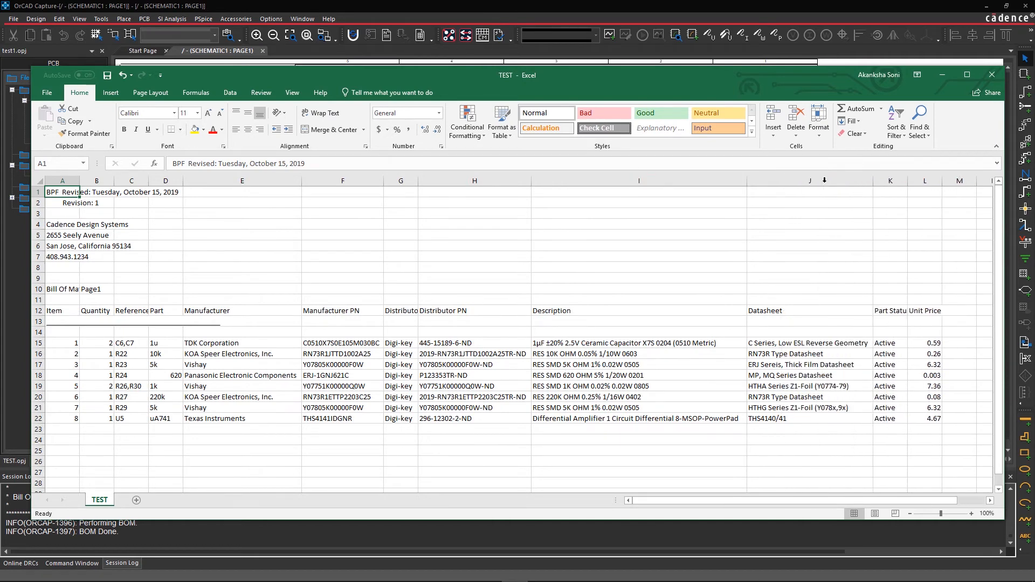
mouse_move(231, 196)
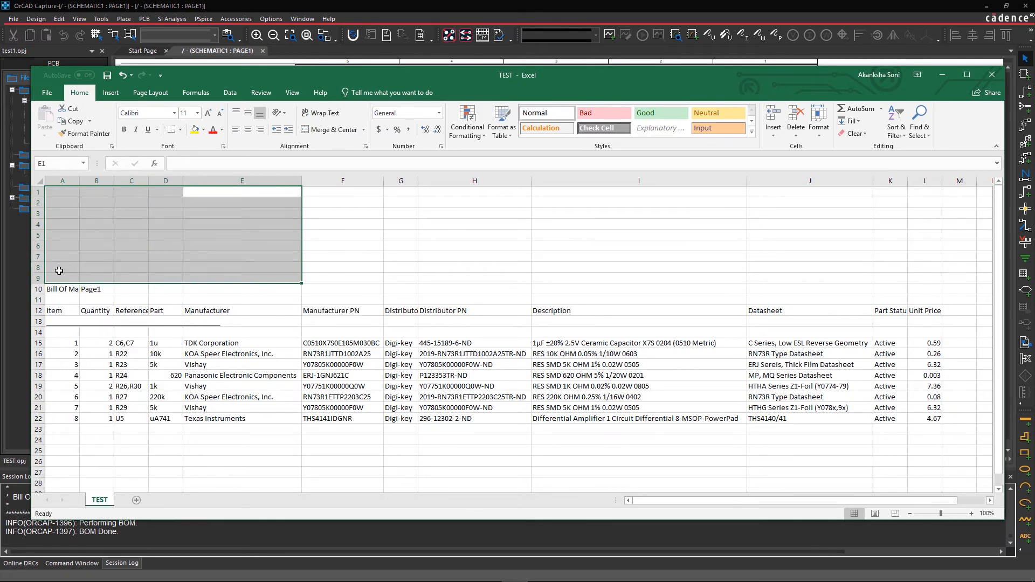
Clear the title-block rows above the BOM table, then save and close the workbook
click(62, 268)
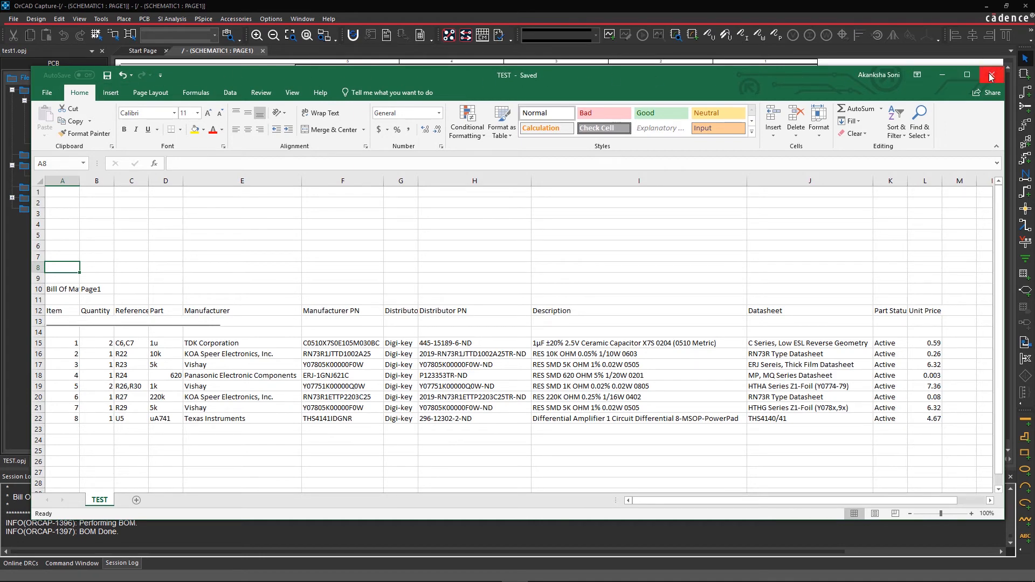
click(989, 74)
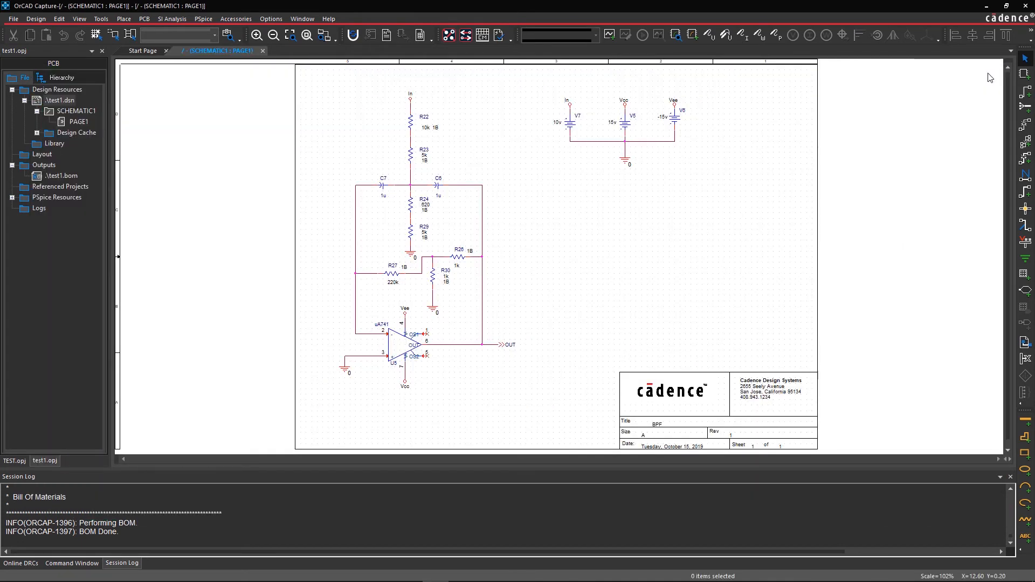
mouse_move(760, 79)
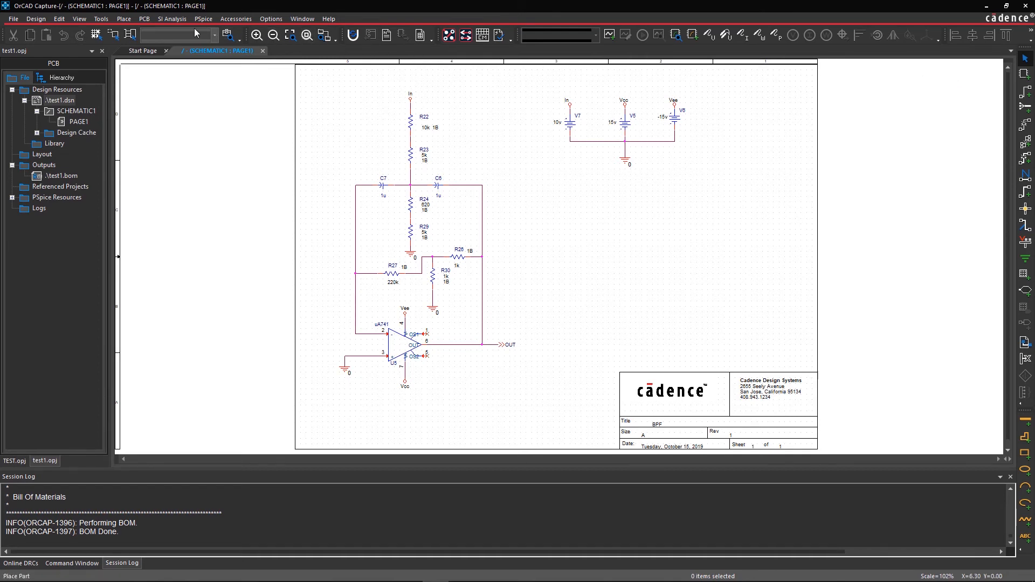
Create the new board layout test.brd in the allegro folder from the schematic
click(143, 19)
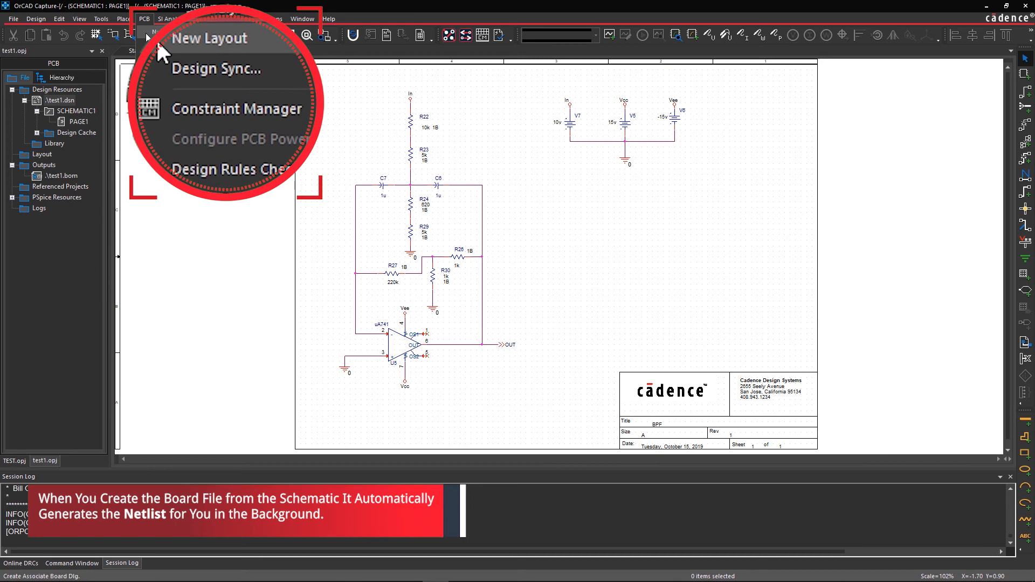
click(210, 38)
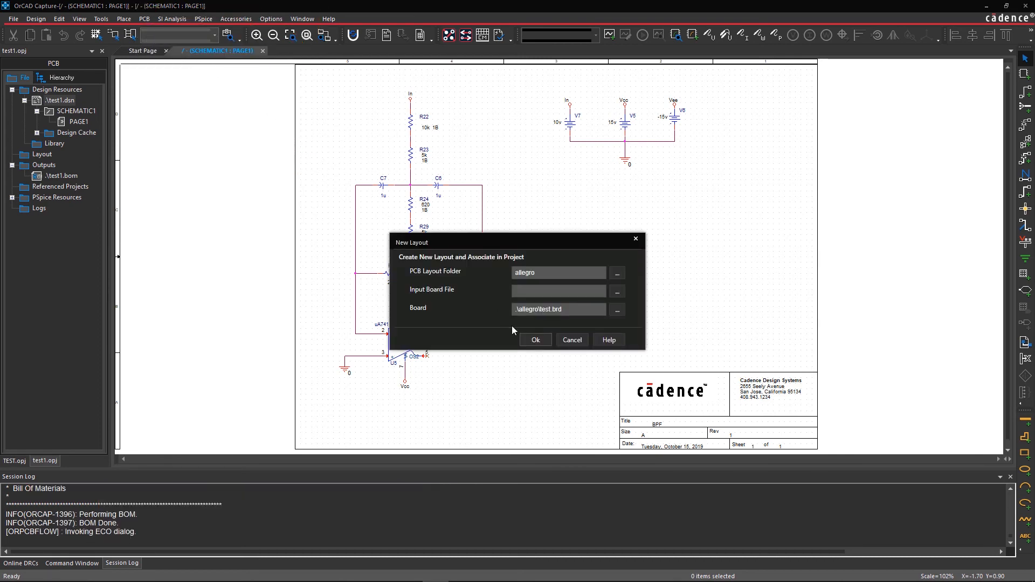
click(535, 340)
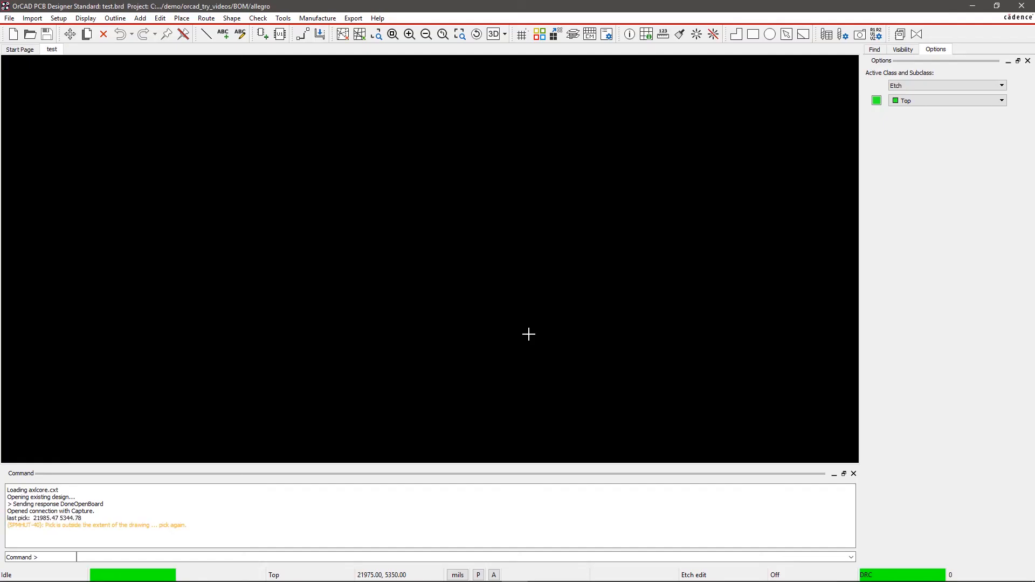
mouse_move(289, 126)
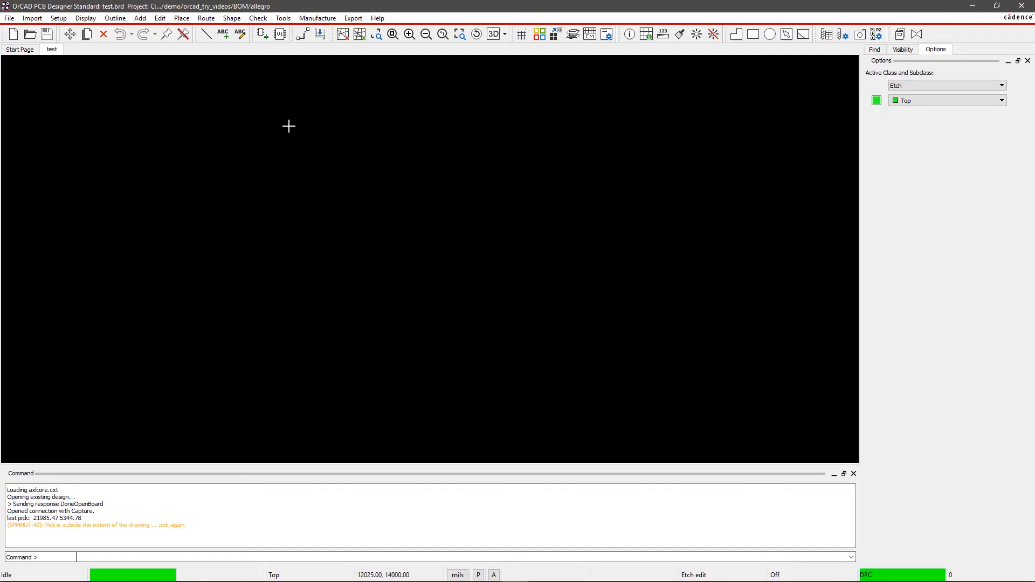
Start manual component placement, listing the ten unplaced parts C6 to U5
click(181, 18)
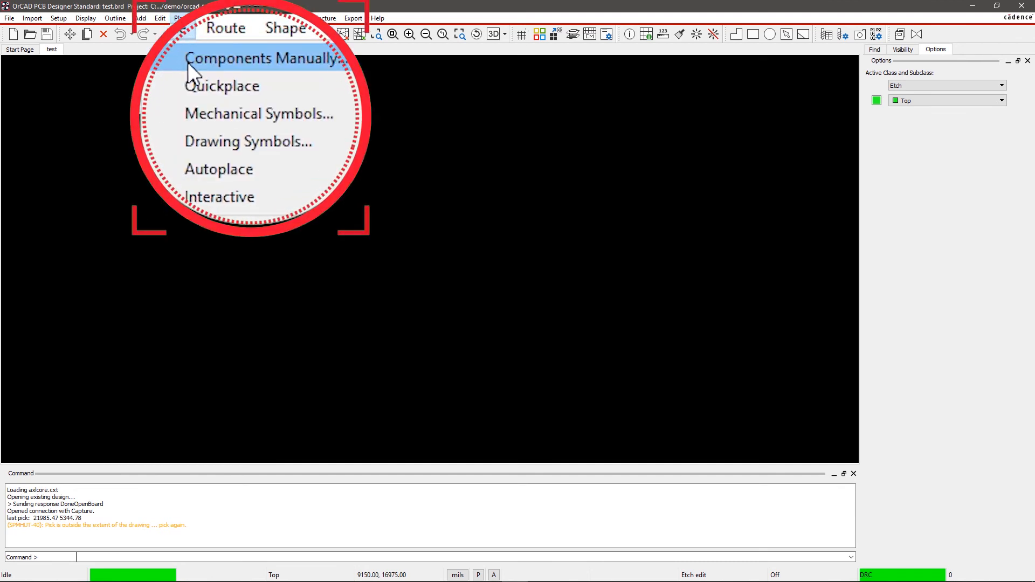
click(266, 59)
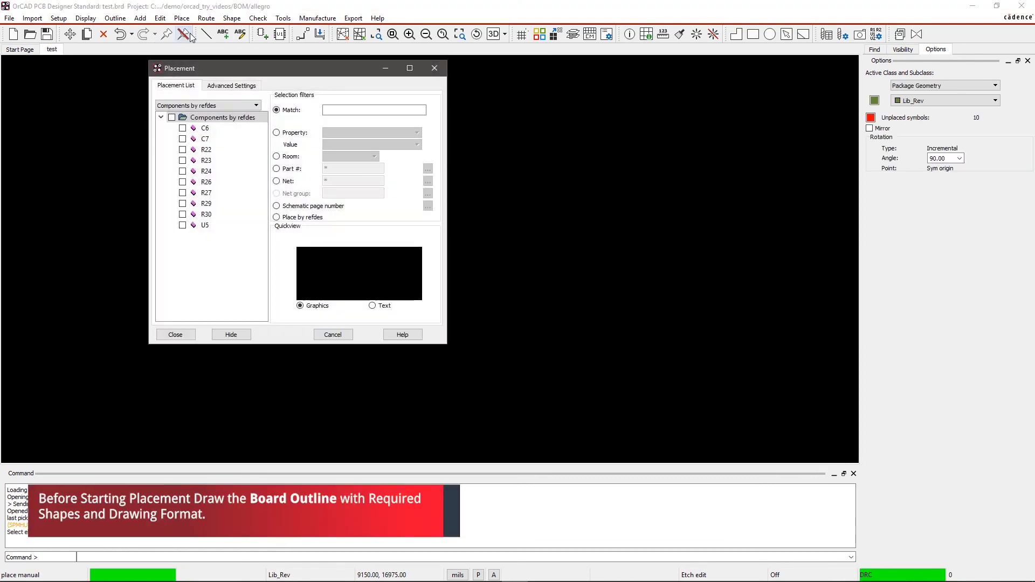